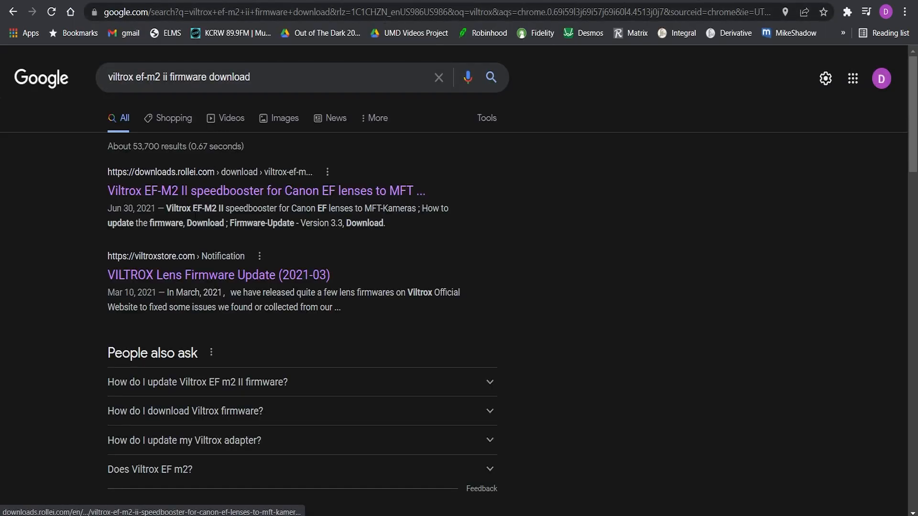
# Reach Viltrox's official download center from the VILTROX Lens Firmware Update search result.
pyautogui.click(218, 275)
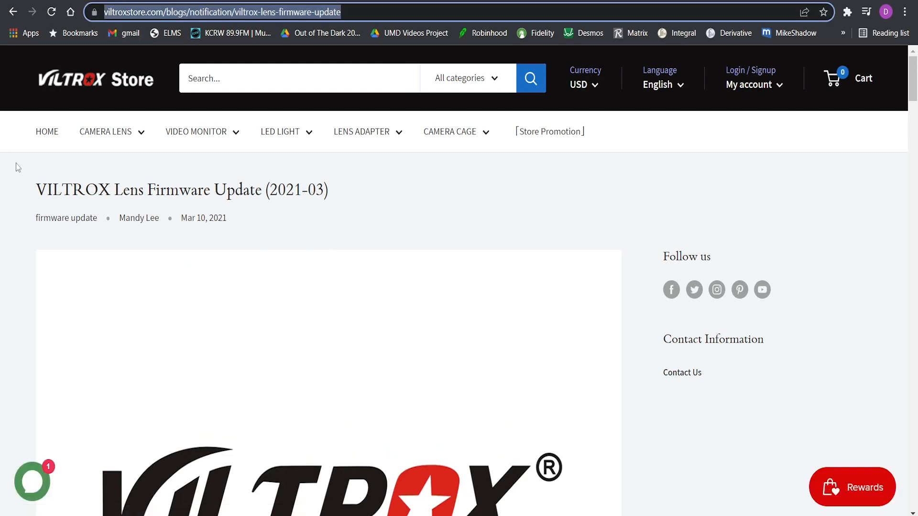
pyautogui.scroll(-3)
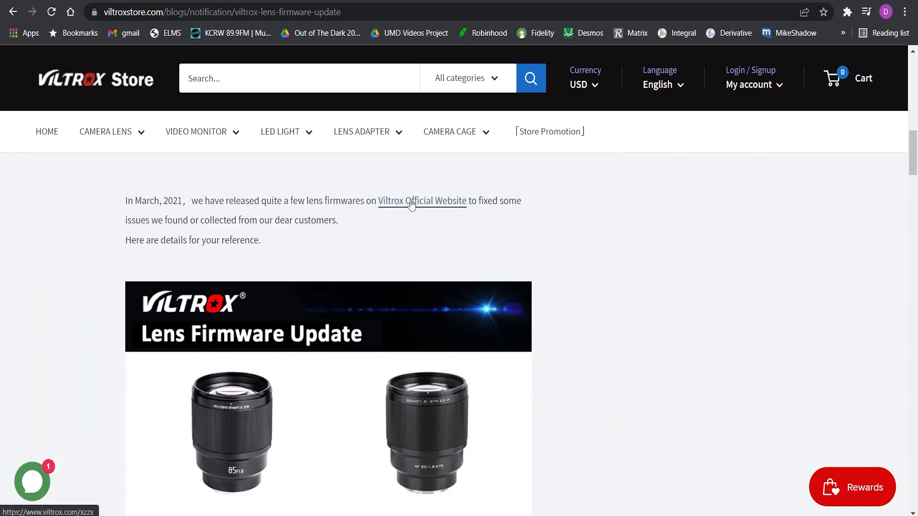
pyautogui.click(422, 200)
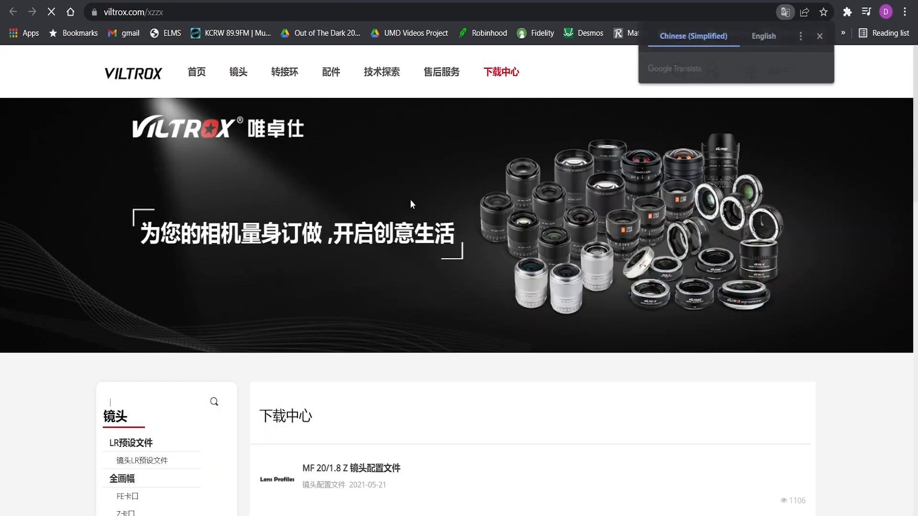
# Translate the download center into English and go to the Adapter ring EF-M4/3 category.
pyautogui.click(764, 36)
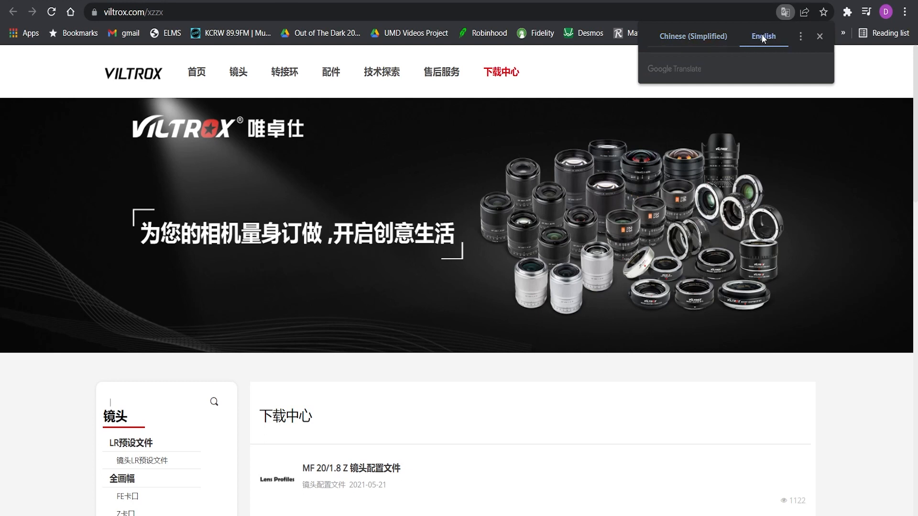
pyautogui.click(764, 36)
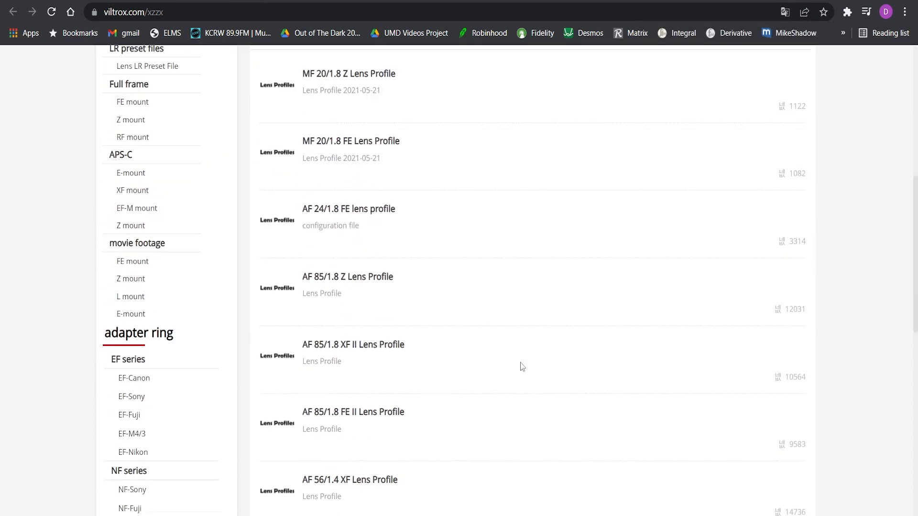
pyautogui.scroll(-3)
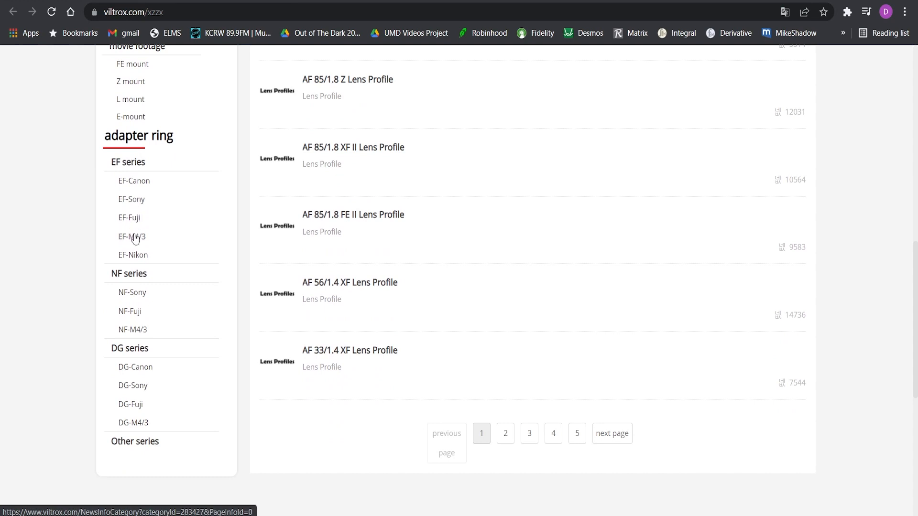
pyautogui.click(132, 237)
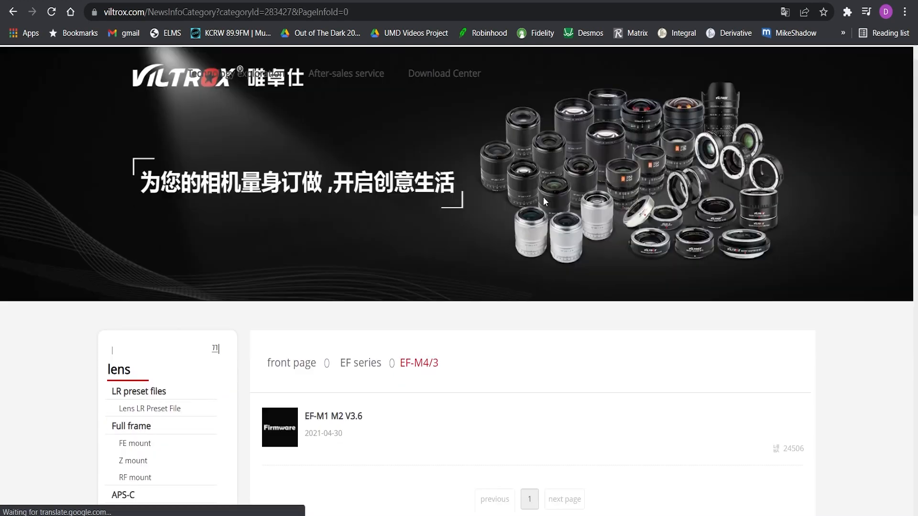
# Bring up the EF-M1 M2 V3.6 firmware details page with its download link.
pyautogui.scroll(-3)
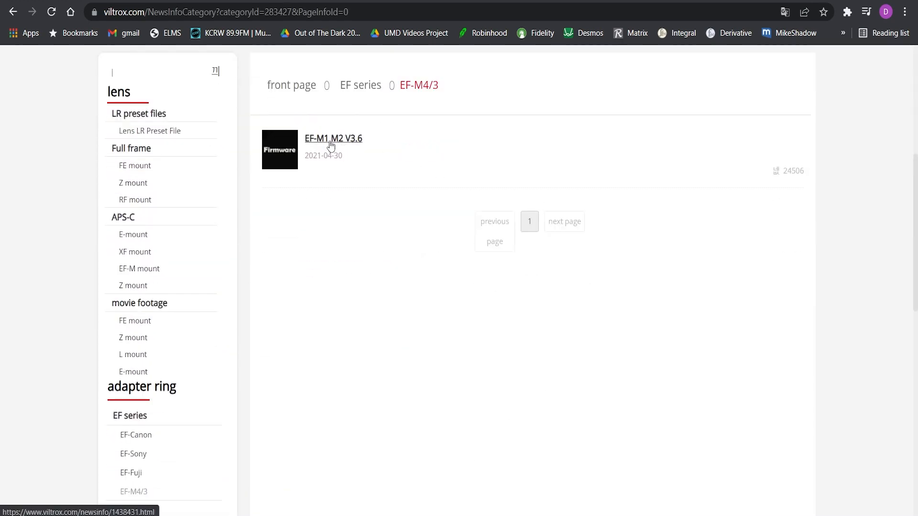
pyautogui.click(333, 138)
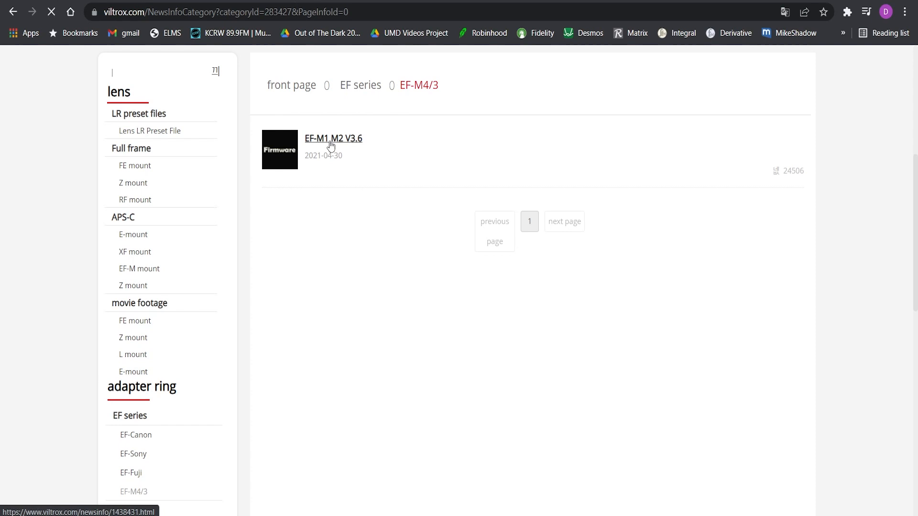
pyautogui.click(332, 139)
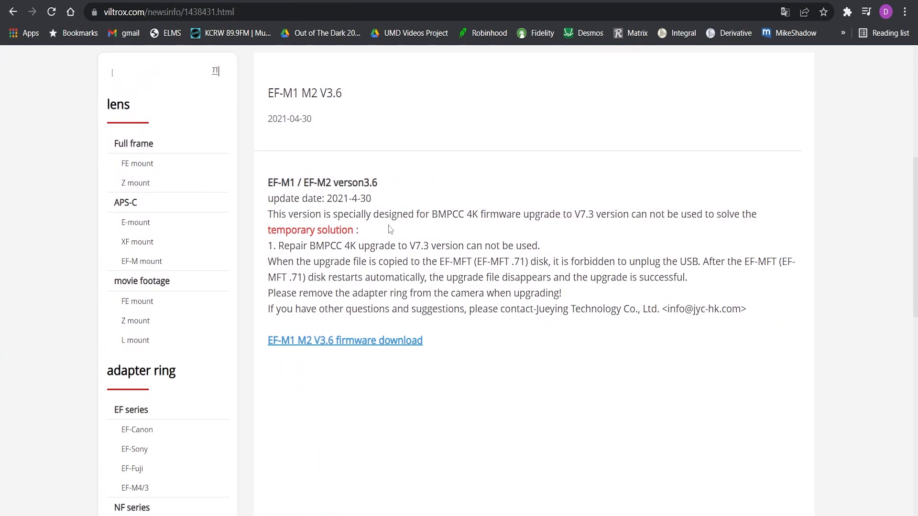
pyautogui.moveTo(351, 352)
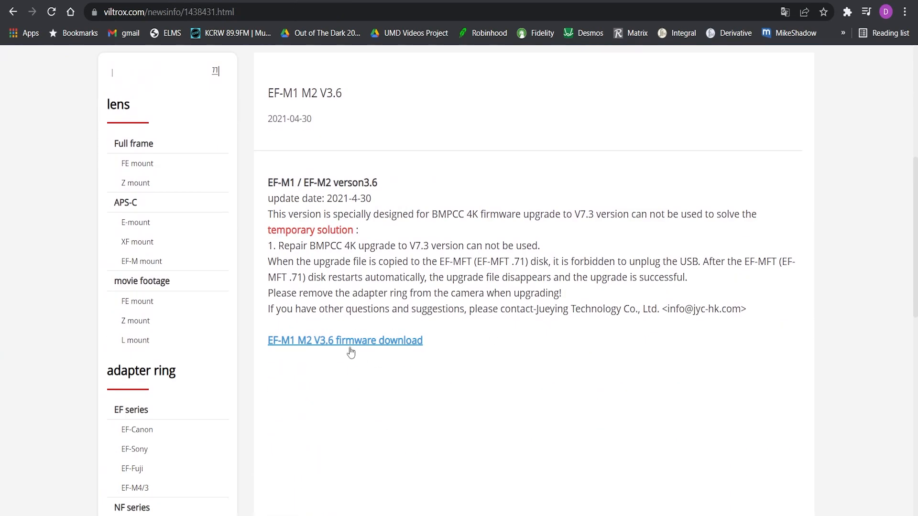
# Save the EF-M1 M2 V3.6 firmware zip to the Desktop.
pyautogui.click(346, 340)
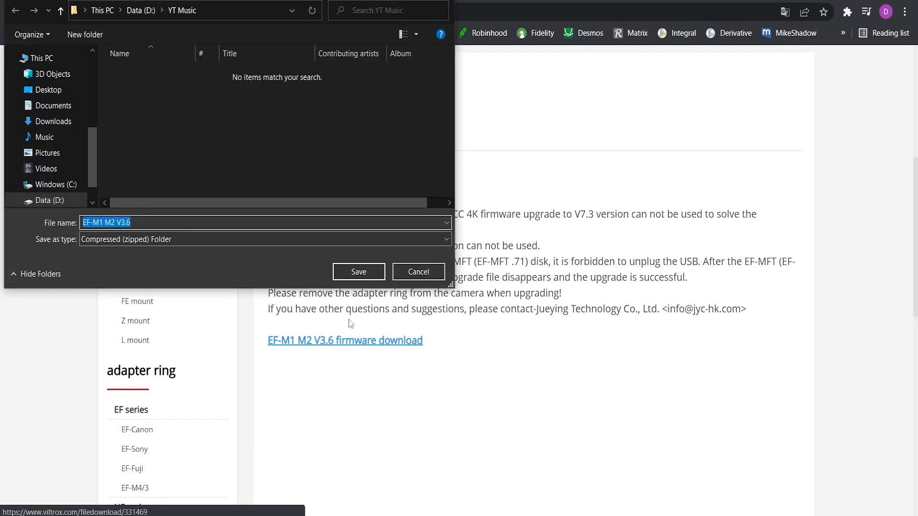
pyautogui.click(358, 271)
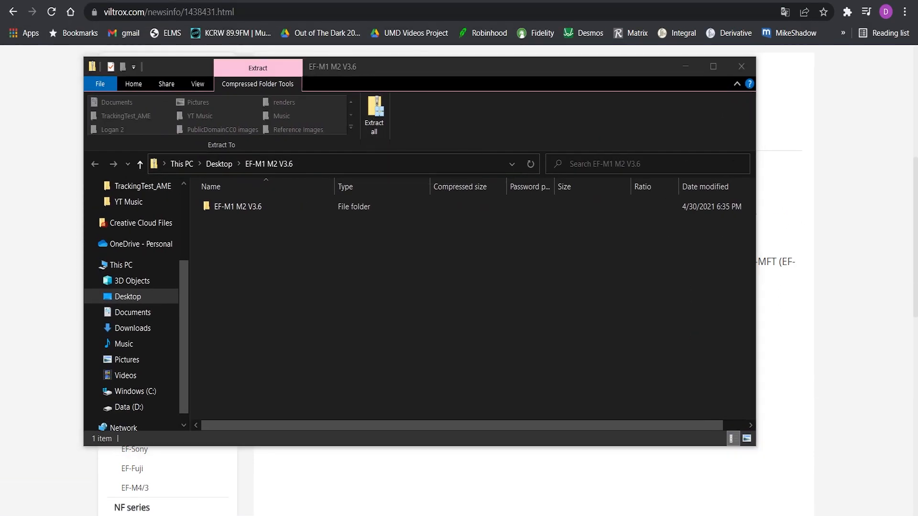
# Extract the firmware zip into an EF-M1 M2 V3.6 folder on the Desktop.
pyautogui.click(374, 114)
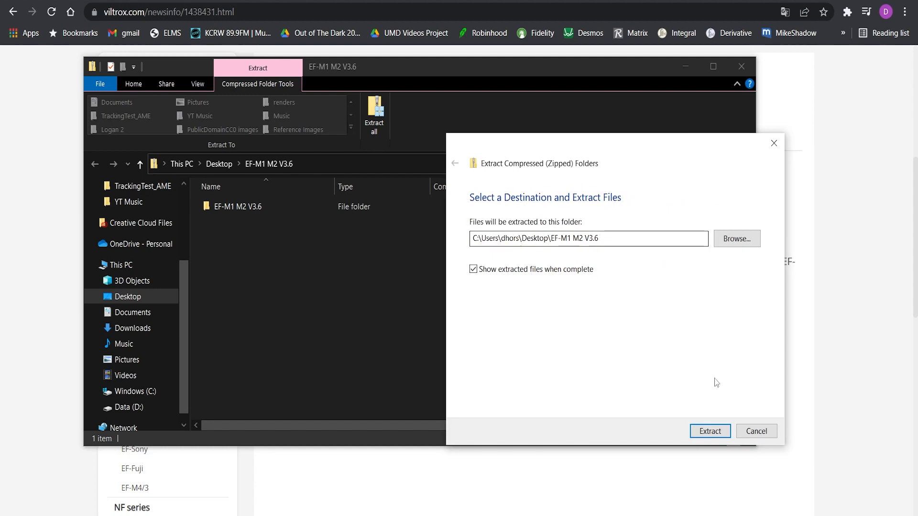
pyautogui.click(710, 432)
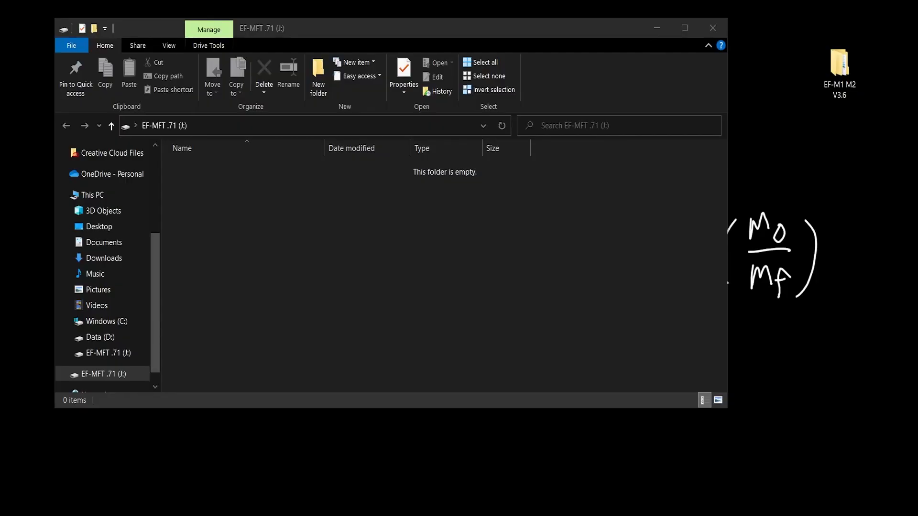
pyautogui.moveTo(327, 40)
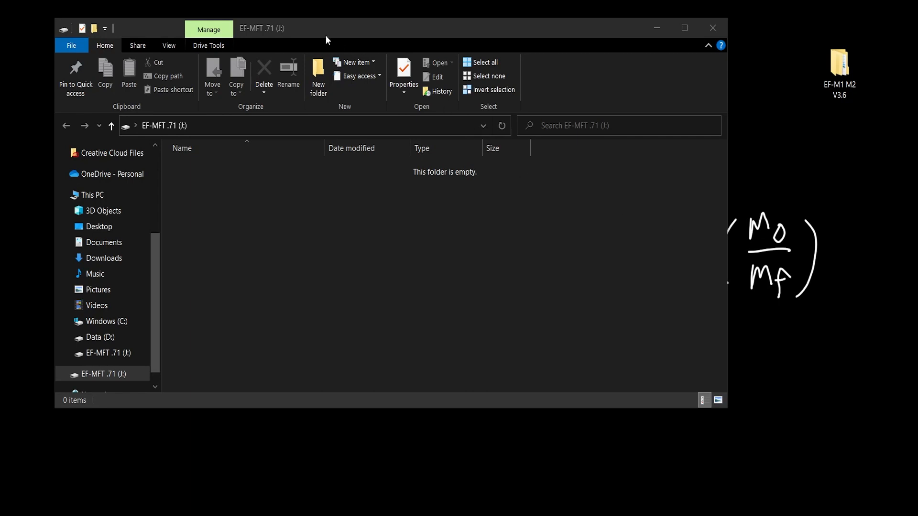
pyautogui.moveTo(305, 32)
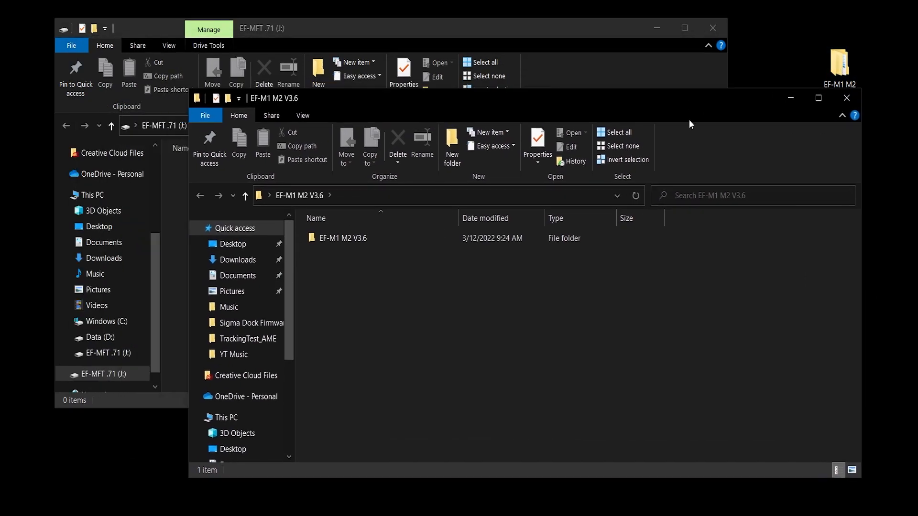
# Show the inner EF-M1 M2 V3.6 folder contents beside the empty EF-MFT .71 drive.
pyautogui.doubleClick(343, 238)
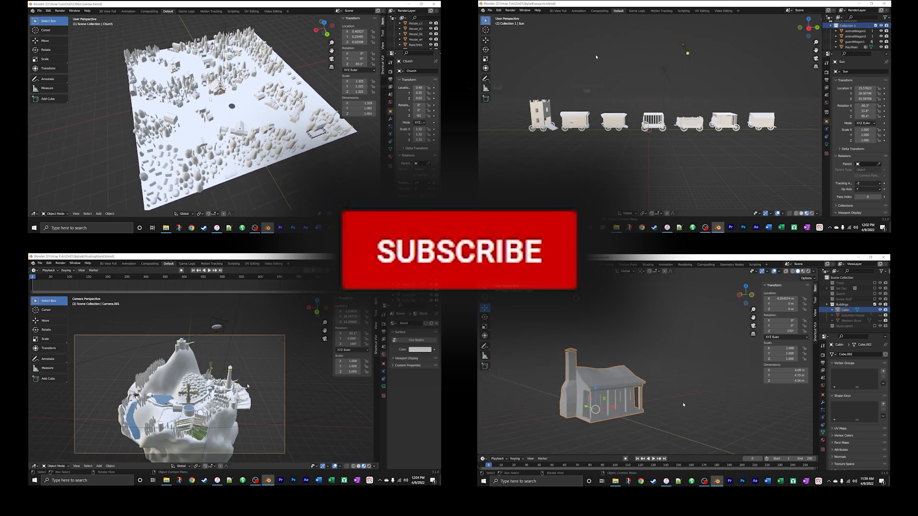
pyautogui.click(39, 264)
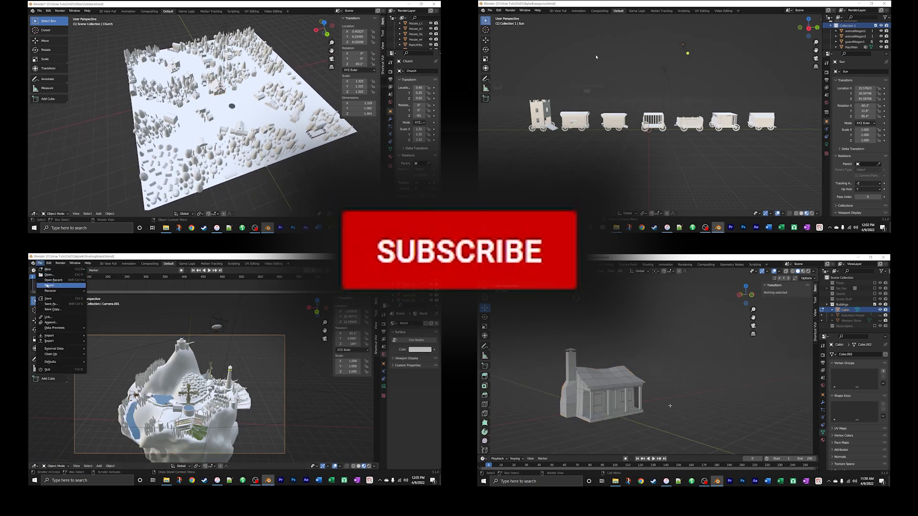
pyautogui.click(49, 275)
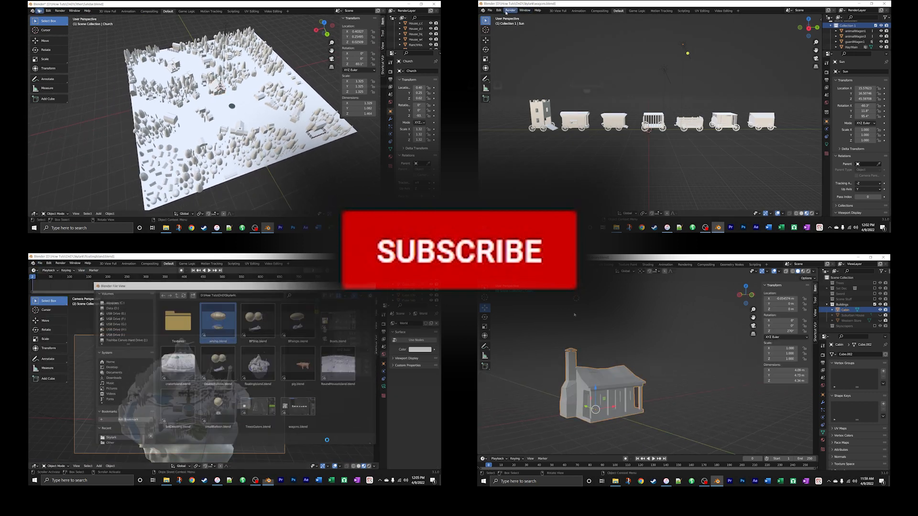